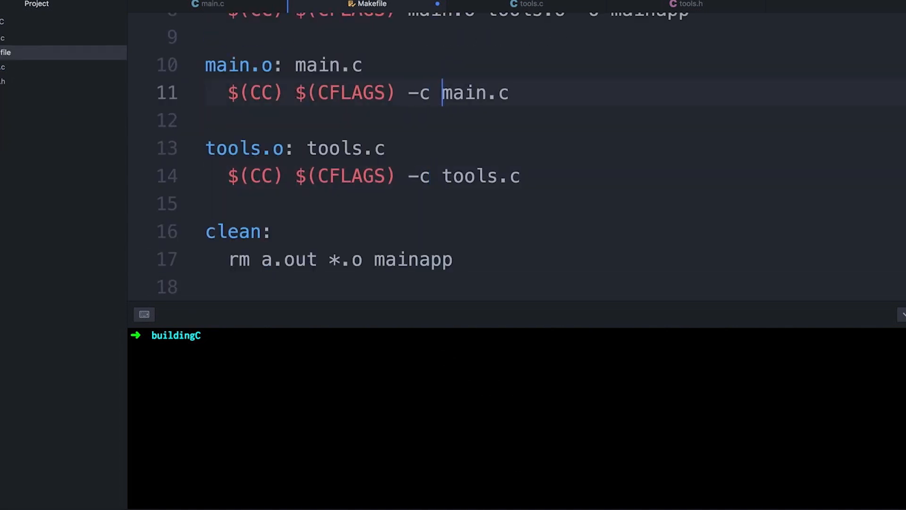
Run make to compile main.c and tools.c into mainapp, then return to main.c
{"action": "type", "text": "make"}
{"action": "type", "text": "$^"}
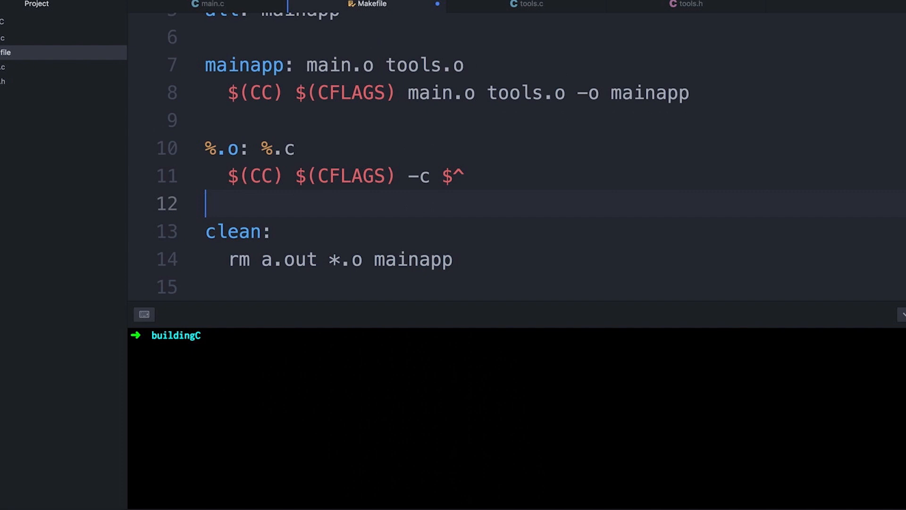
{"action": "type", "text": "make"}
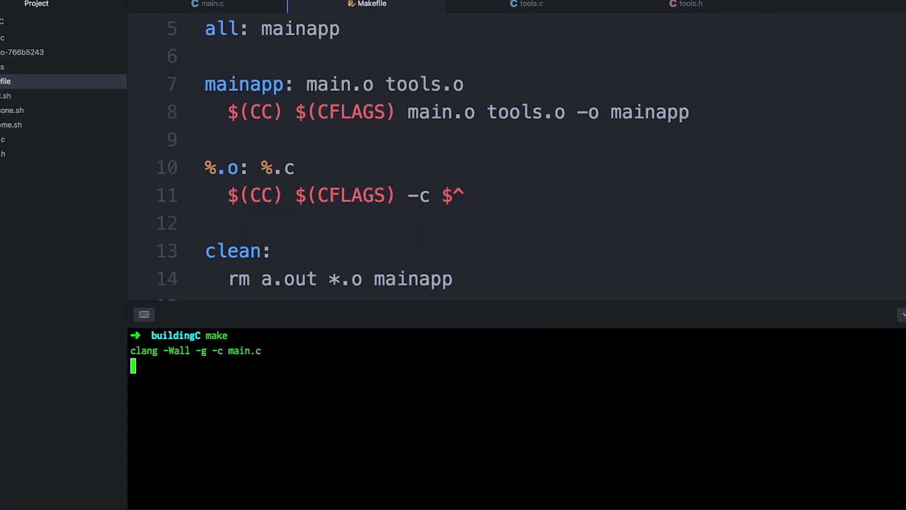
{"action": "left_click", "coordinate": [212, 4]}
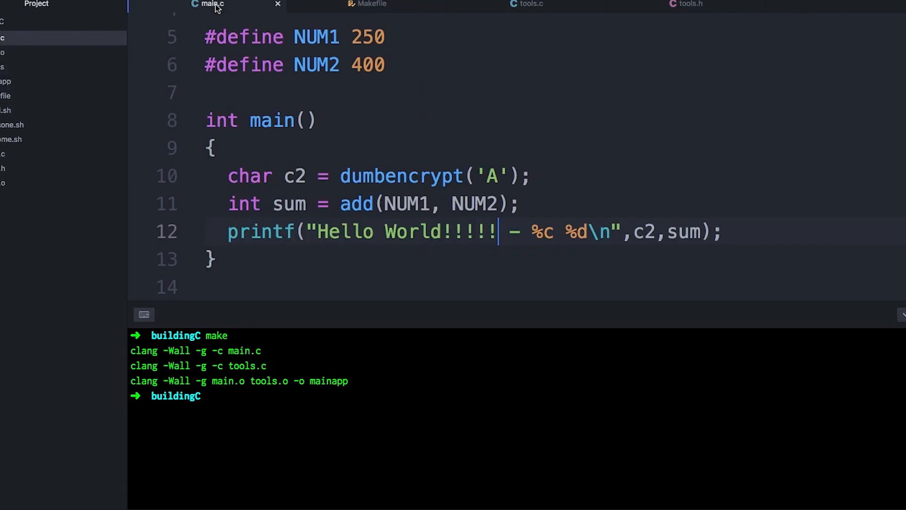